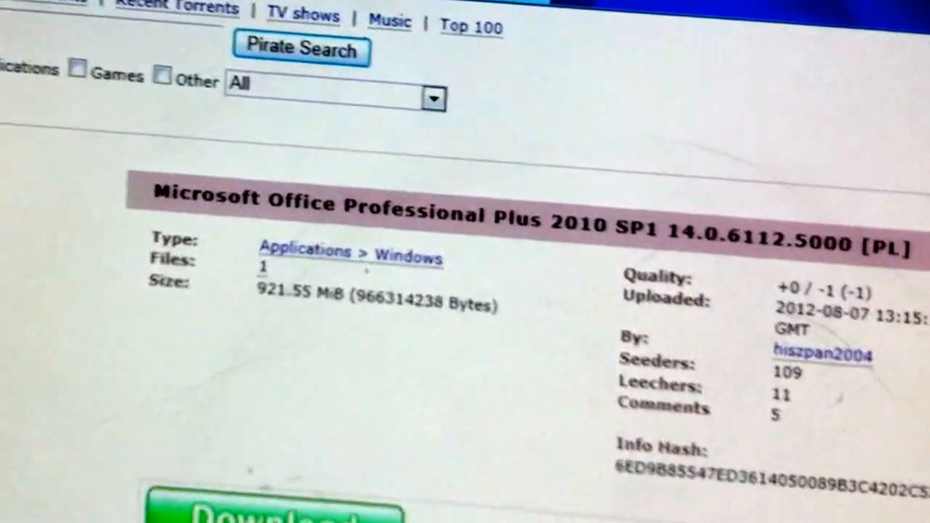
# Scroll down the Office Professional Plus 2010 SP1 torrent page to its Download button
pyautogui.scroll(-3)
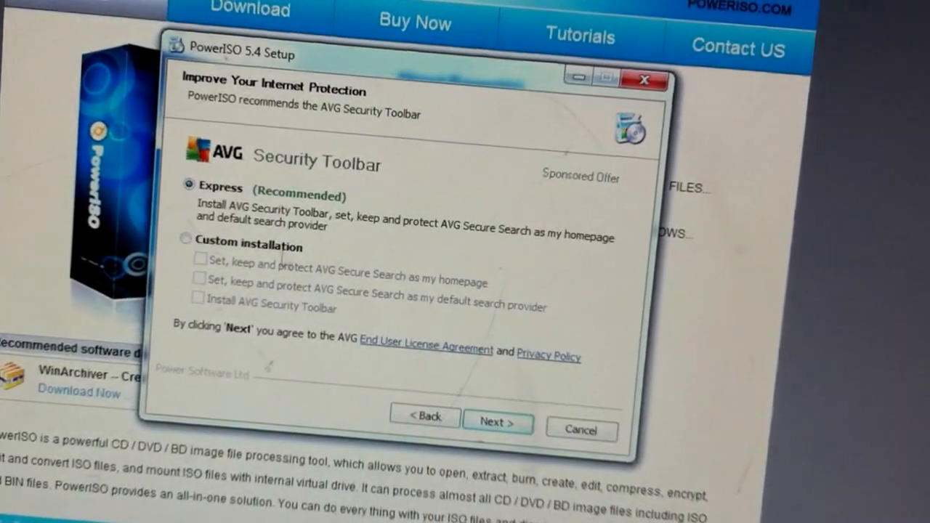
# Choose Custom setup to skip the AVG toolbar and install into C:\Program Files\PowerISO
pyautogui.click(186, 252)
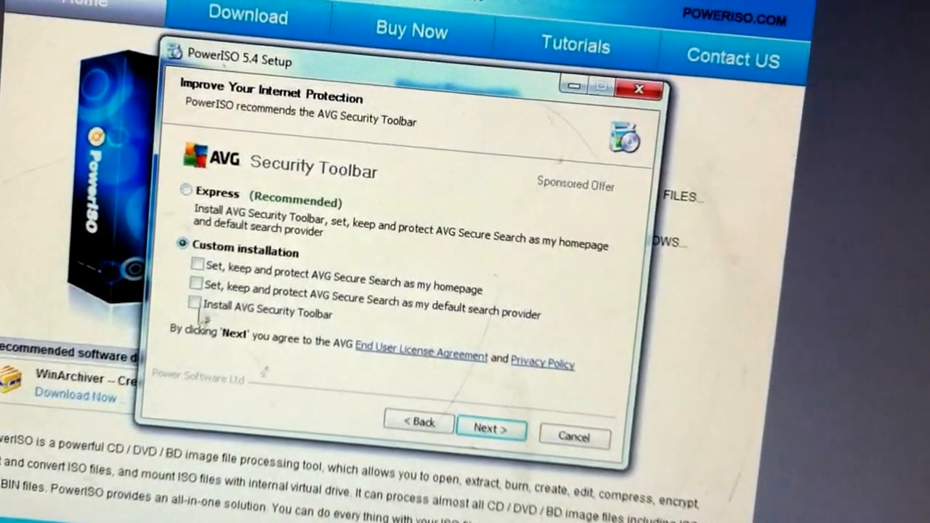
pyautogui.click(491, 429)
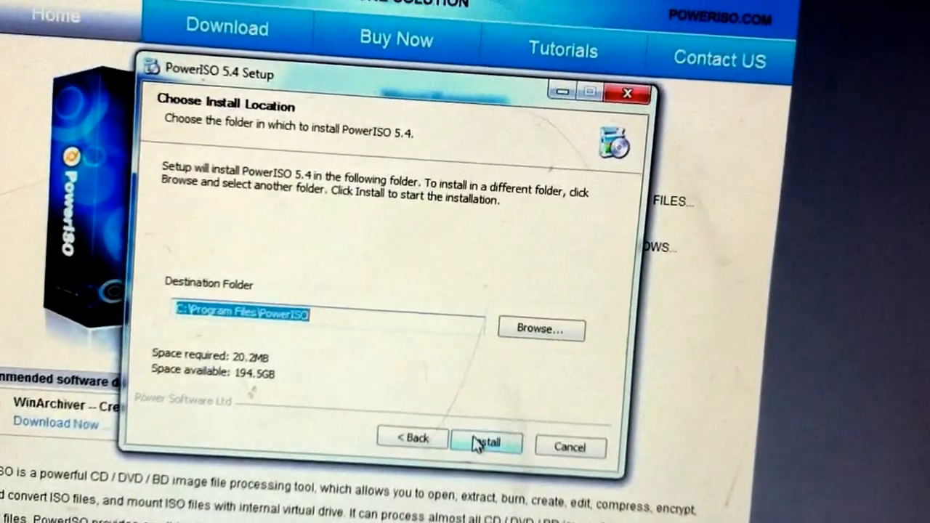
pyautogui.click(488, 442)
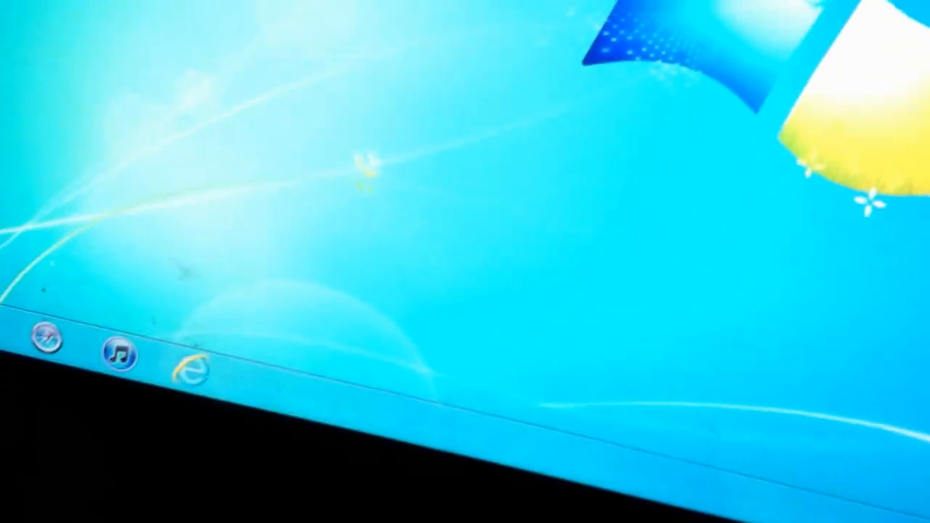
# Open the PowerISO desktop shortcut's context menu, showing Run as administrator
pyautogui.rightClick(128, 131)
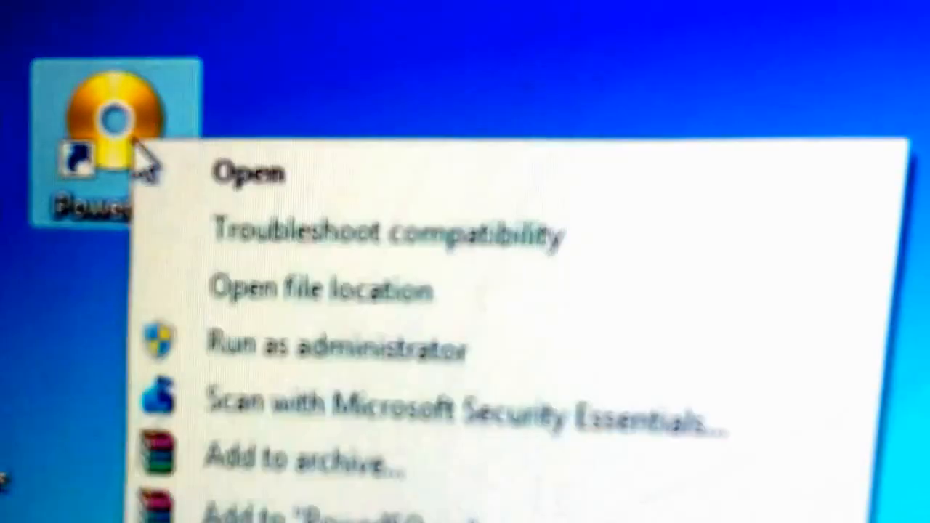